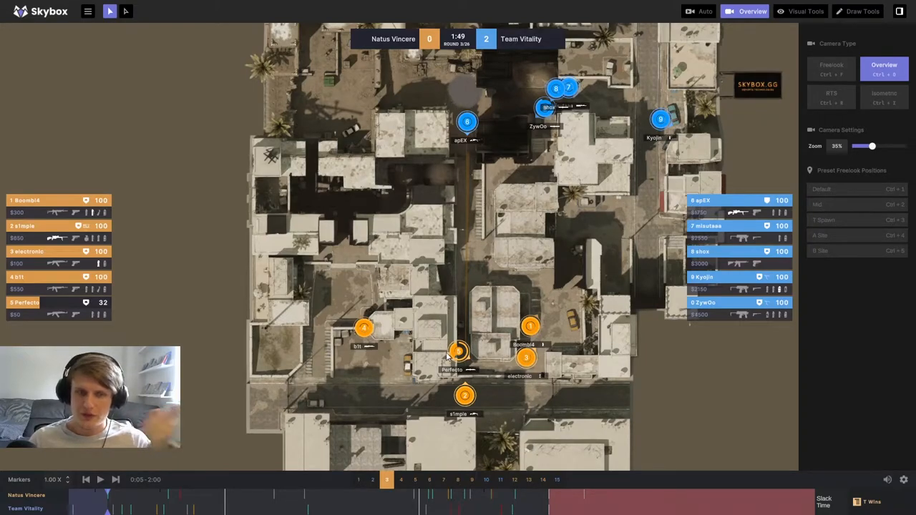
mouse_move(518, 322)
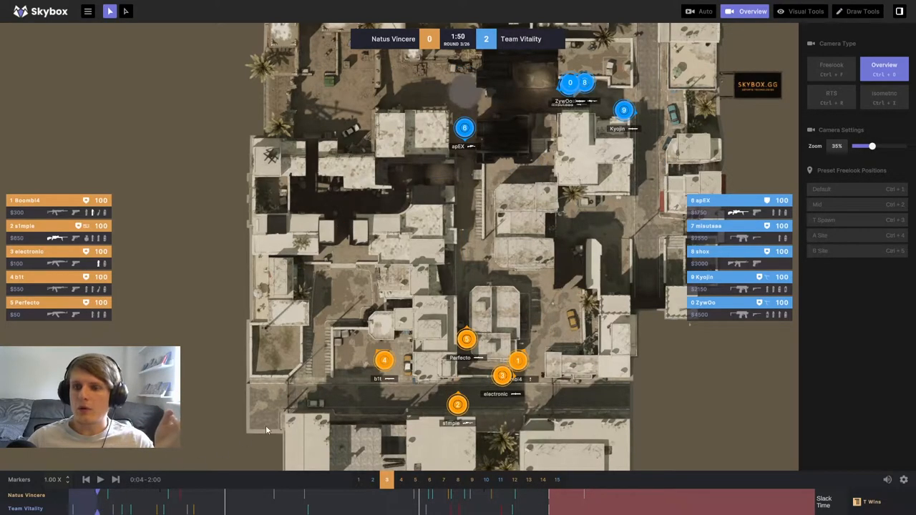
Step: Switch to the Freelook camera and view the round in 3D above the rooftops
left_click(831, 69)
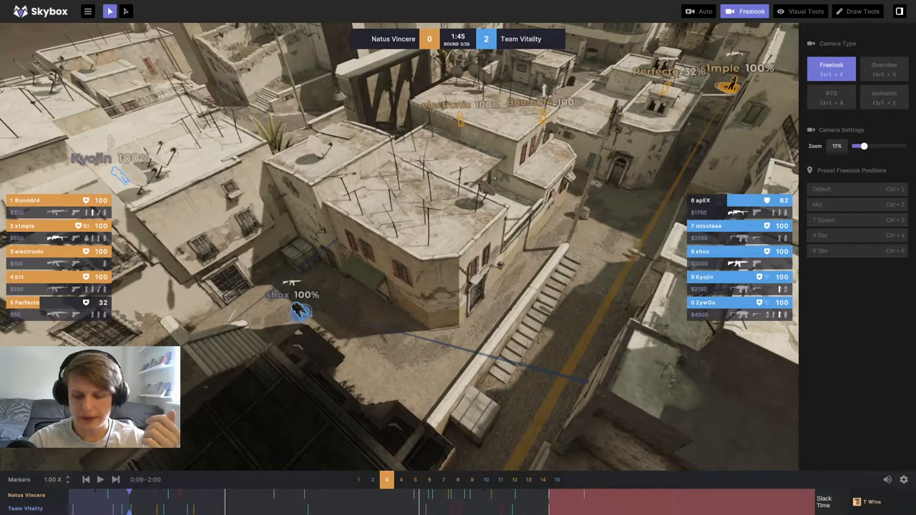
Step: Run the replay to 1:33 with the free camera behind the Vitality players at the street corner
left_click(100, 479)
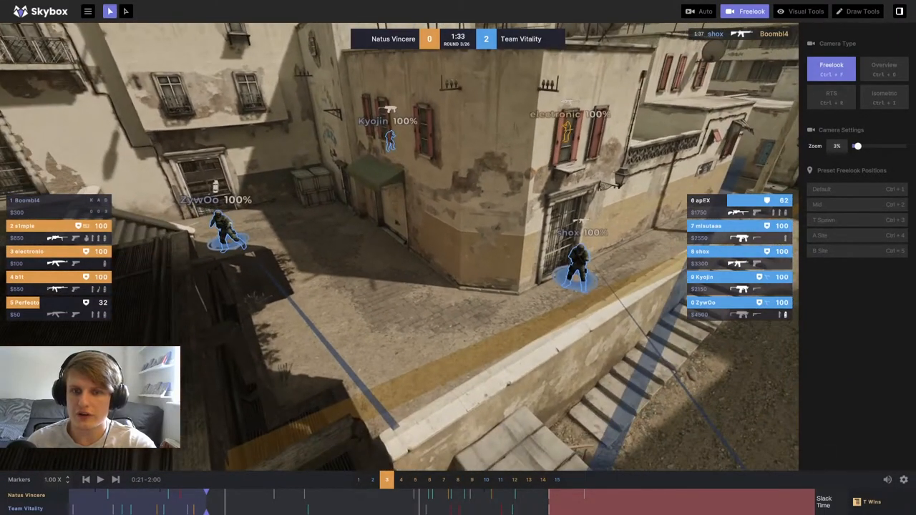
Step: Return to the top-down Overview camera as the round clock reaches 1:21
left_click(100, 479)
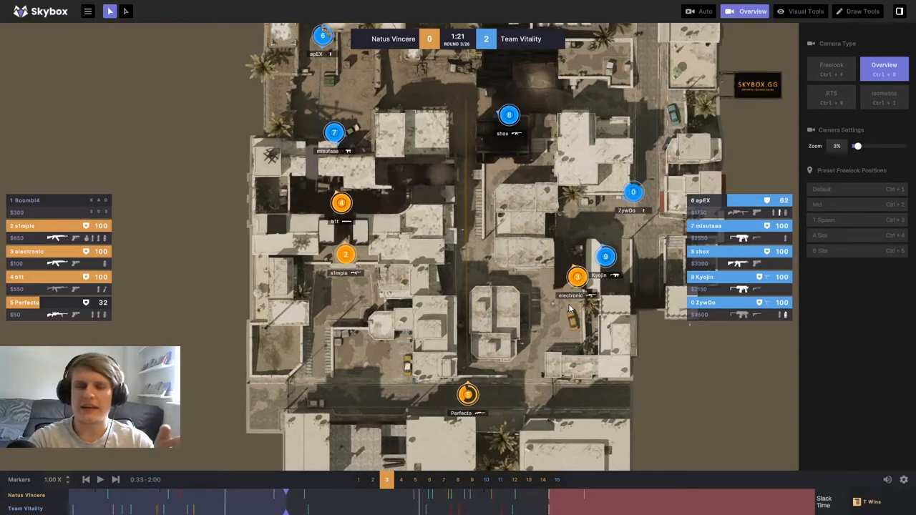
Step: Play the round to 0:59 and view the Natus Vincere player at 38% health in Freelook
left_click(100, 479)
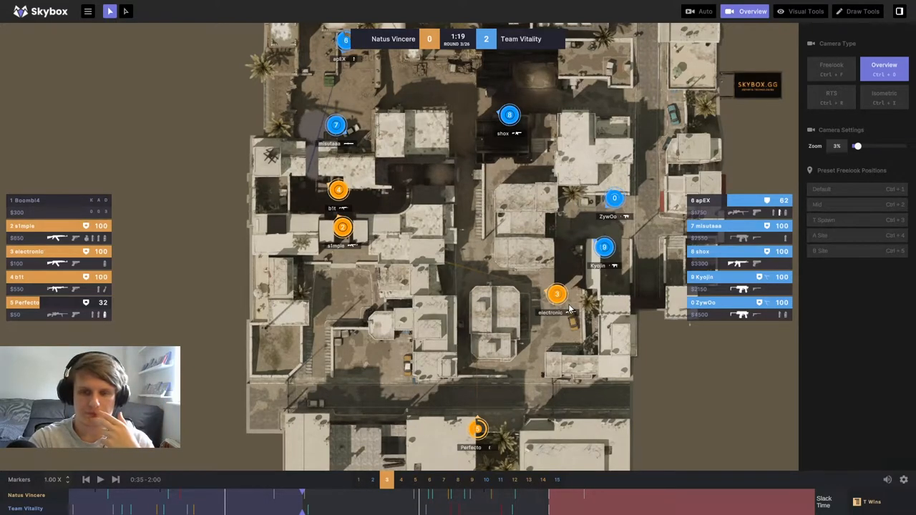
left_click(101, 480)
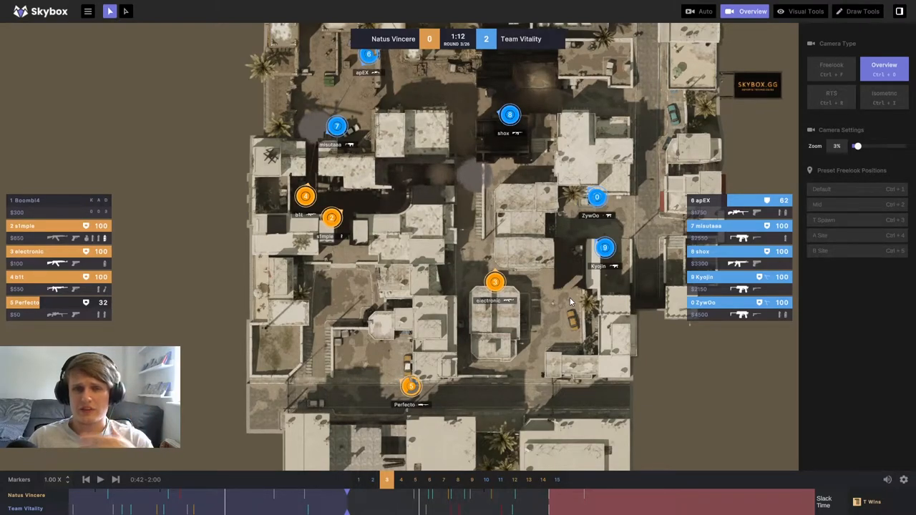
mouse_move(346, 281)
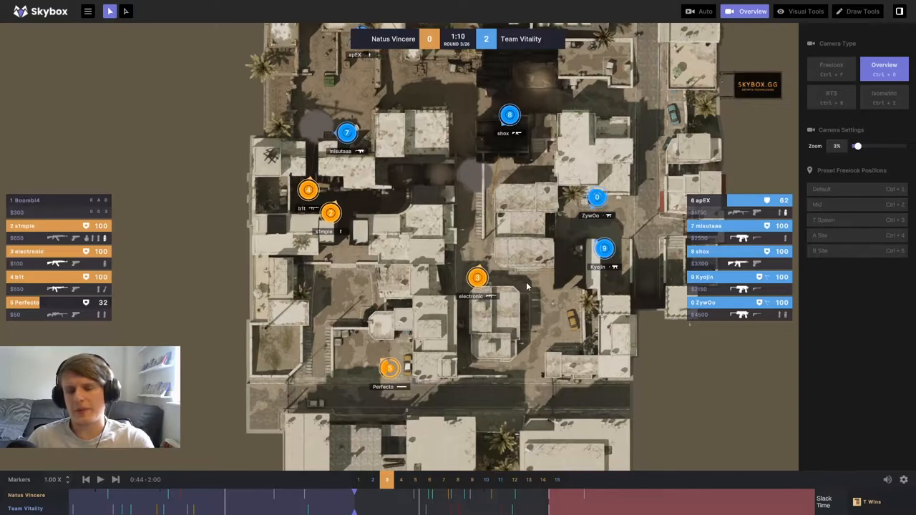
mouse_move(350, 409)
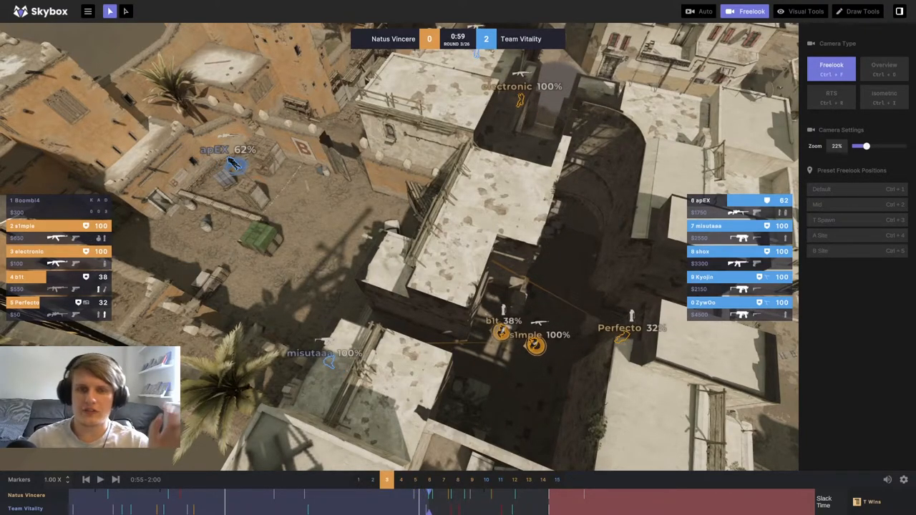
left_click(100, 480)
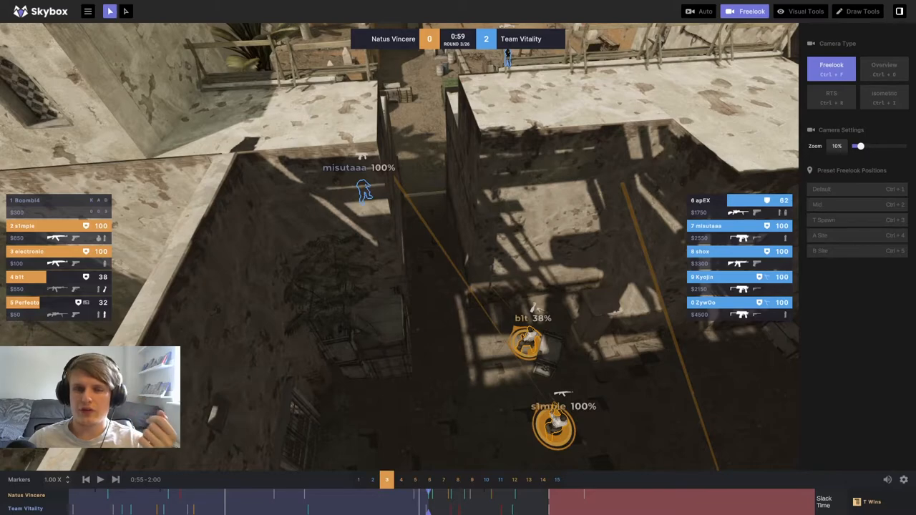
Step: Run the replay to 0:56 and jump to preset freelock position 1 over the alley building
left_click(100, 480)
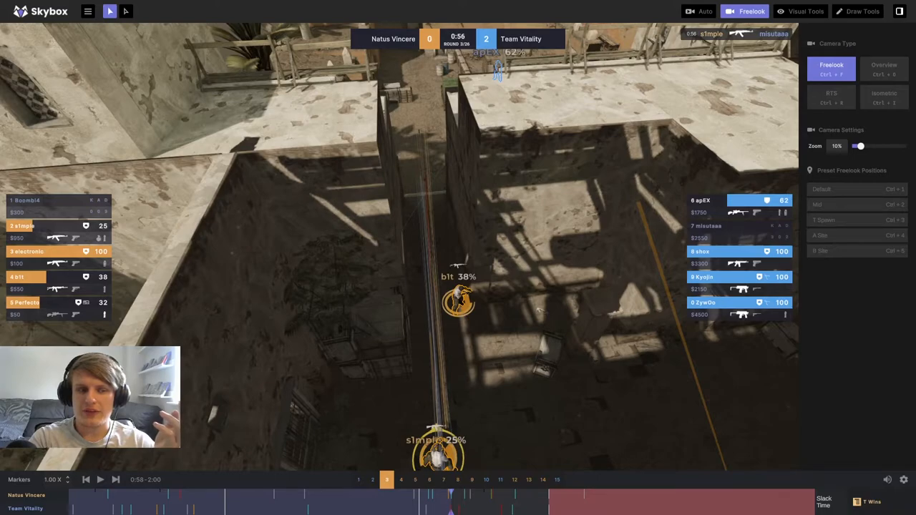
mouse_move(455, 260)
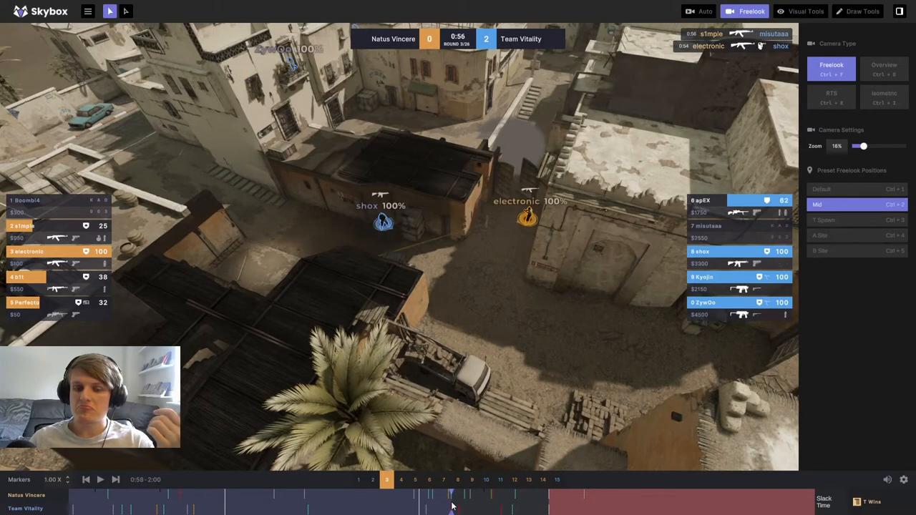
mouse_move(427, 252)
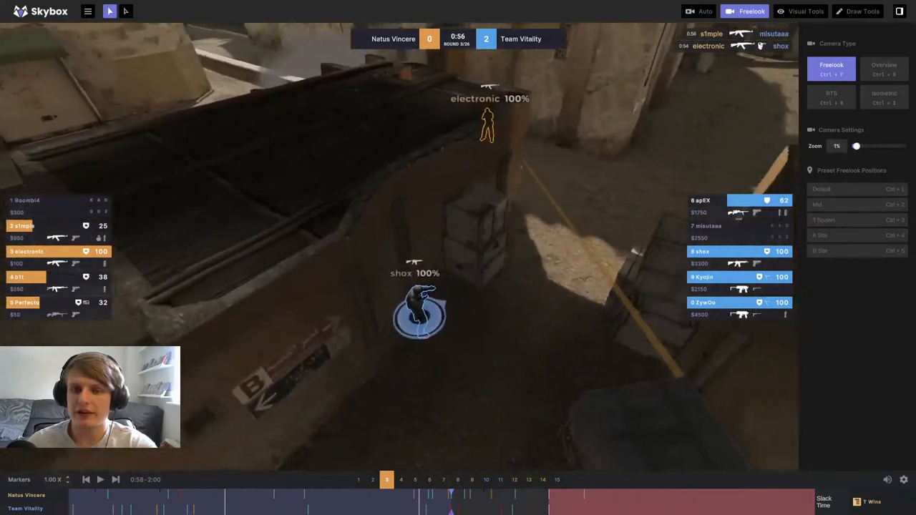
Step: Move the camera behind the Vitality player, then view the courtyard from preset freelock position 5 at 0:54
left_click_drag(856, 146, 868, 146)
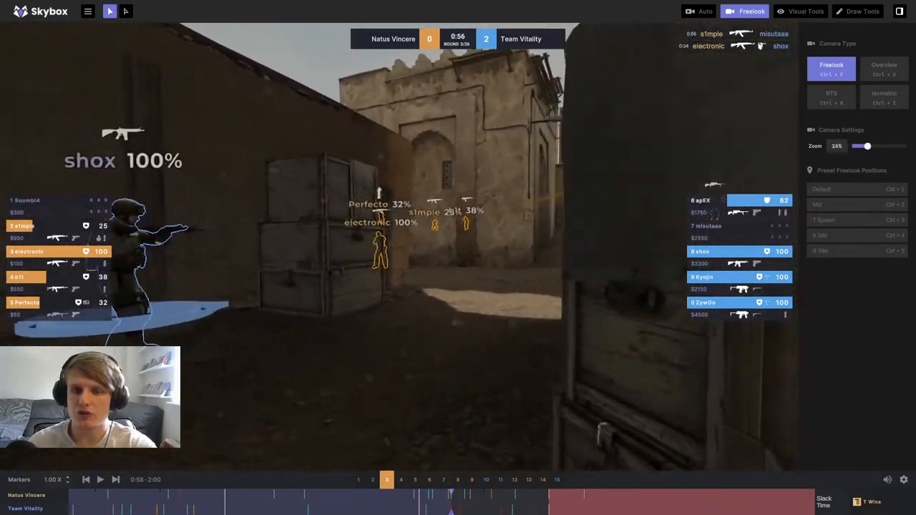
left_click(101, 480)
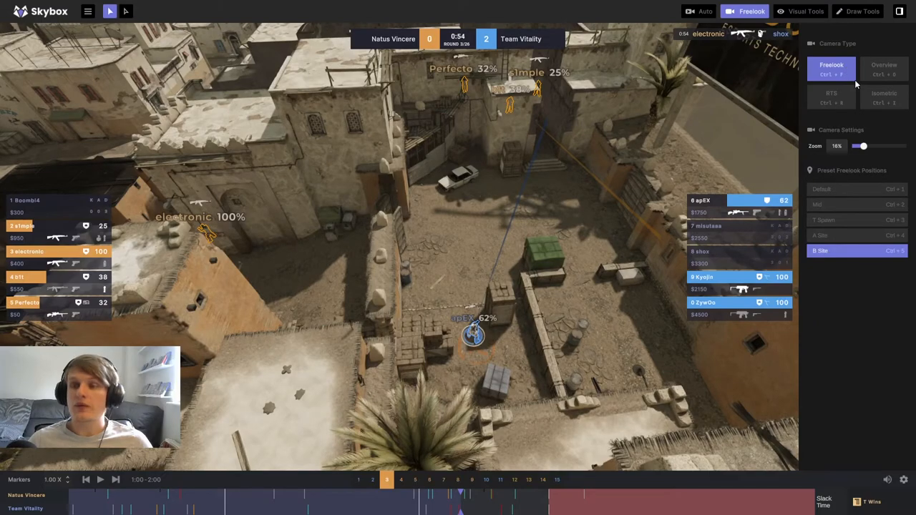
left_click(885, 69)
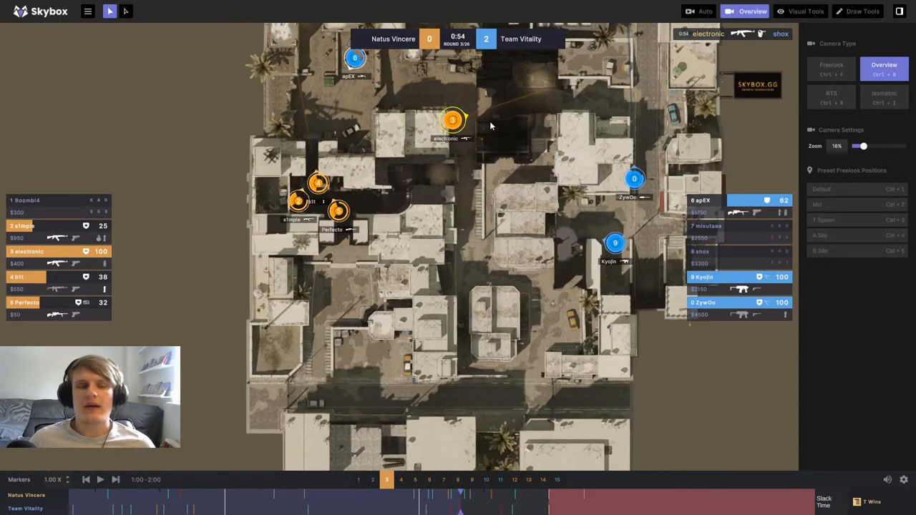
mouse_move(493, 139)
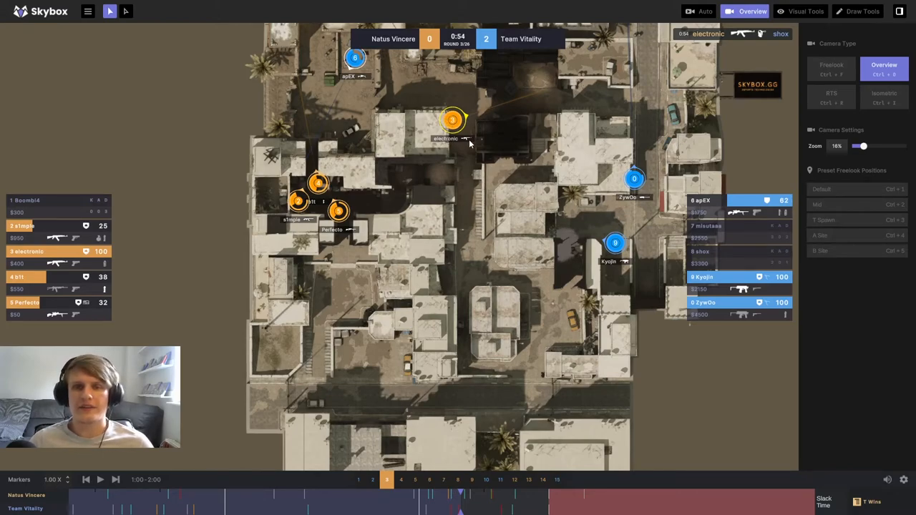
mouse_move(596, 270)
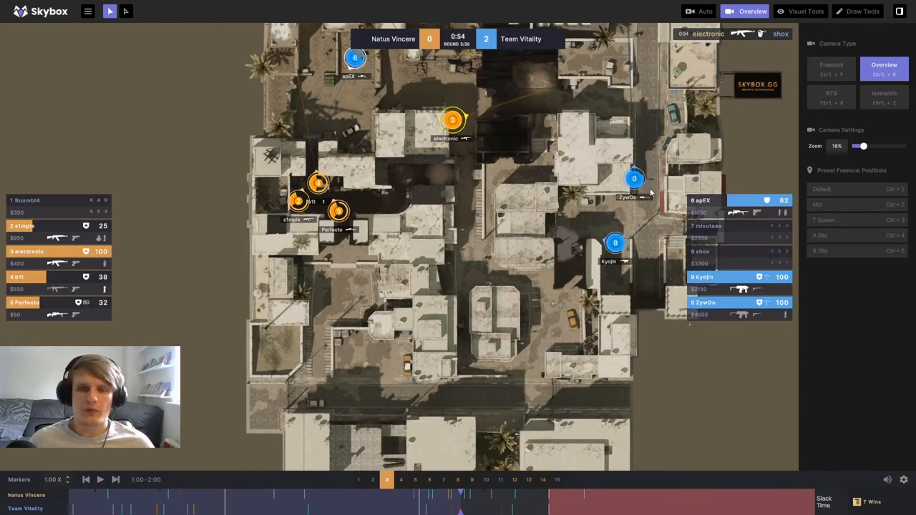
mouse_move(657, 174)
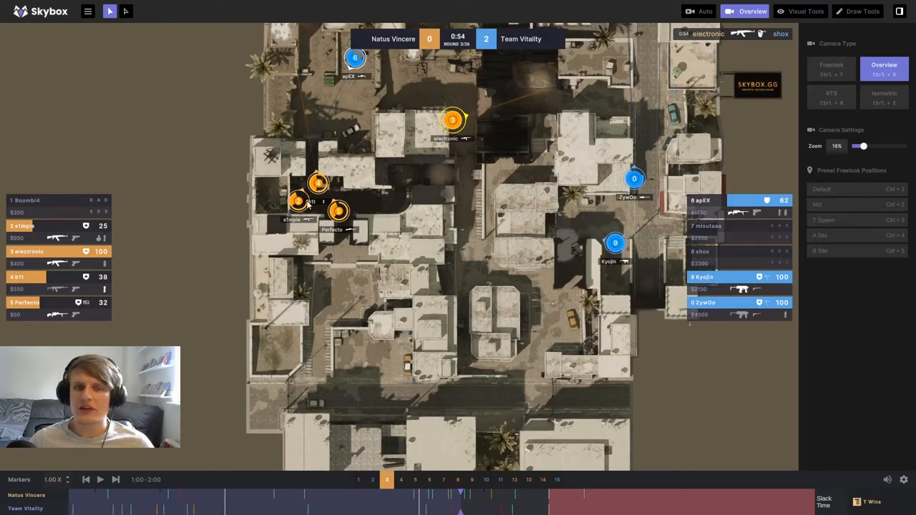
mouse_move(392, 286)
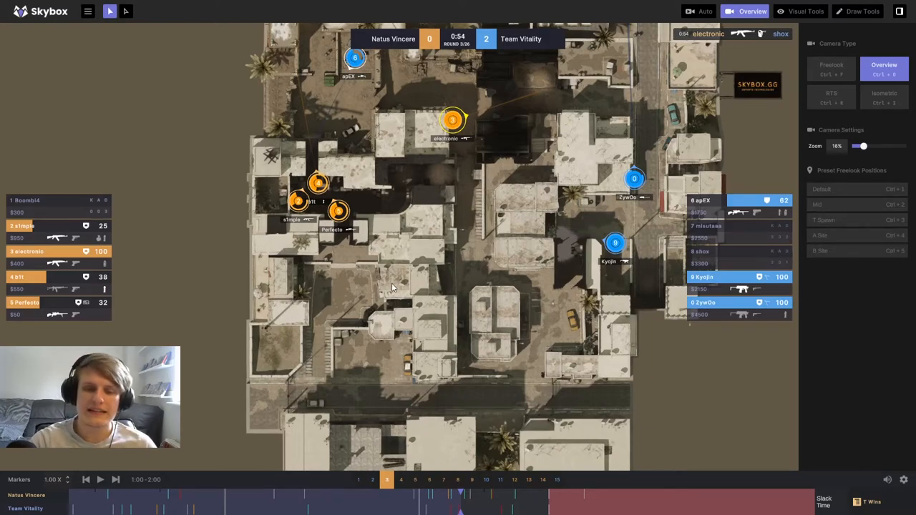
left_click(100, 480)
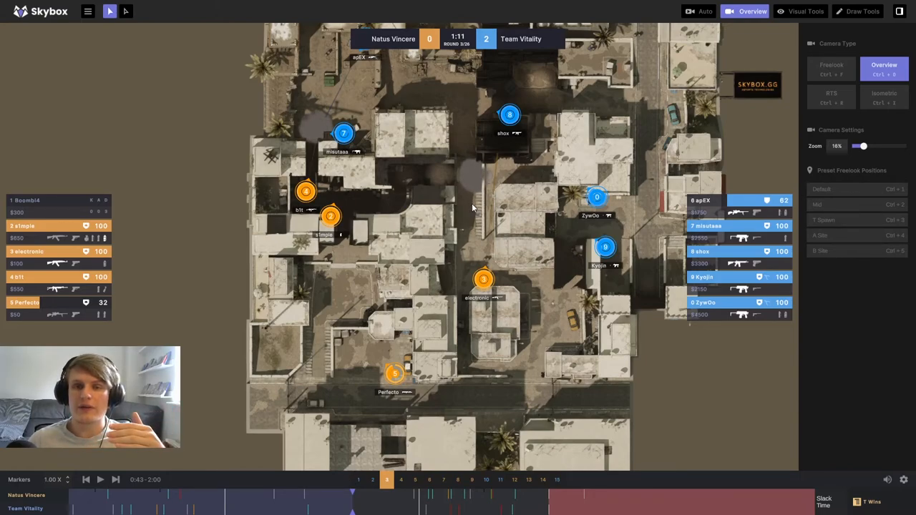
mouse_move(461, 229)
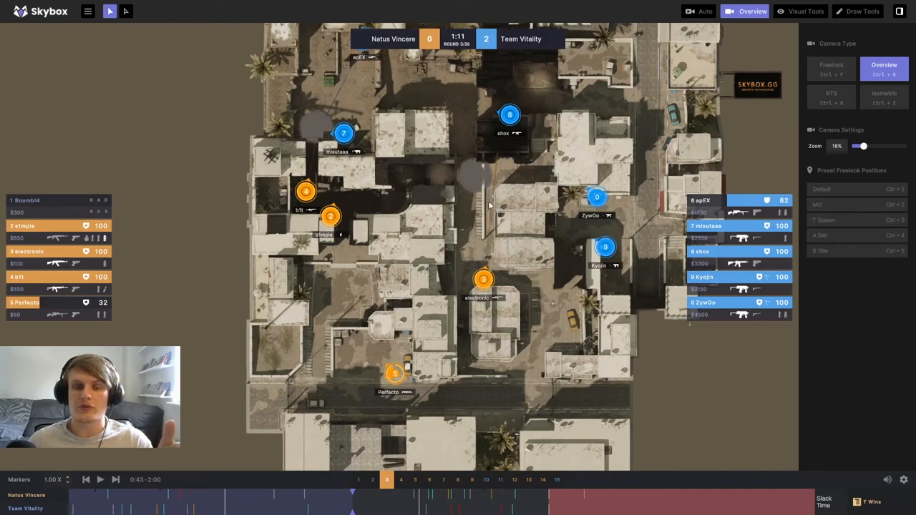
mouse_move(372, 200)
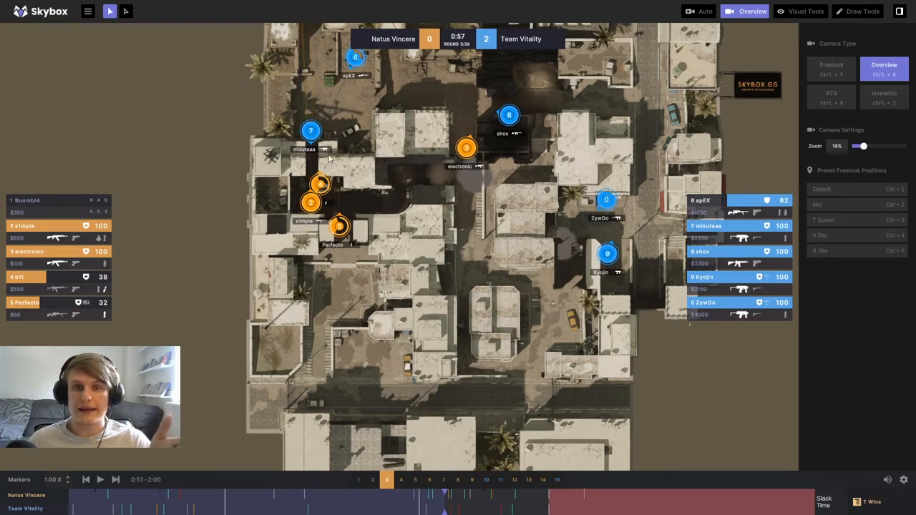
mouse_move(341, 185)
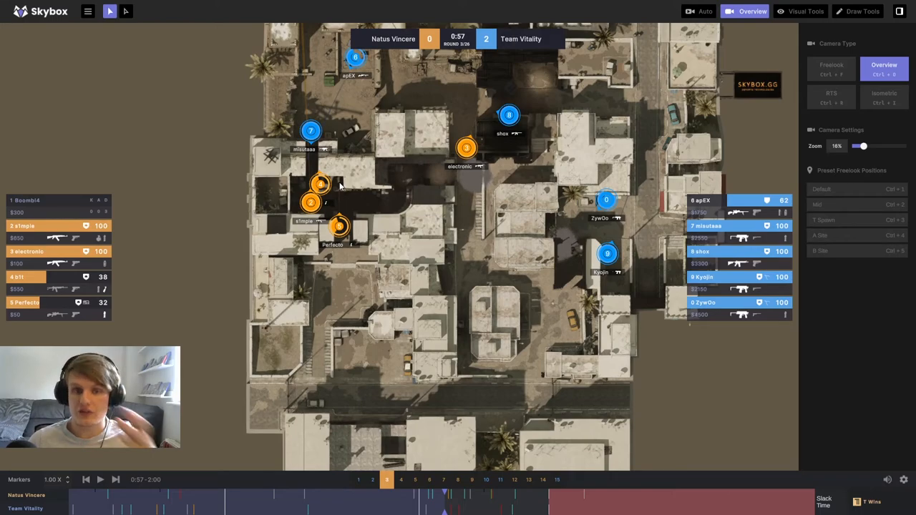
mouse_move(344, 44)
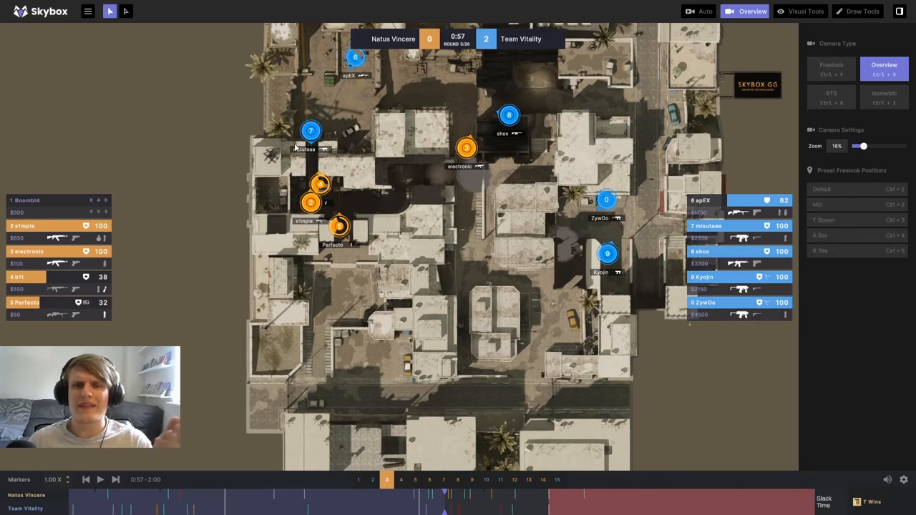
mouse_move(351, 158)
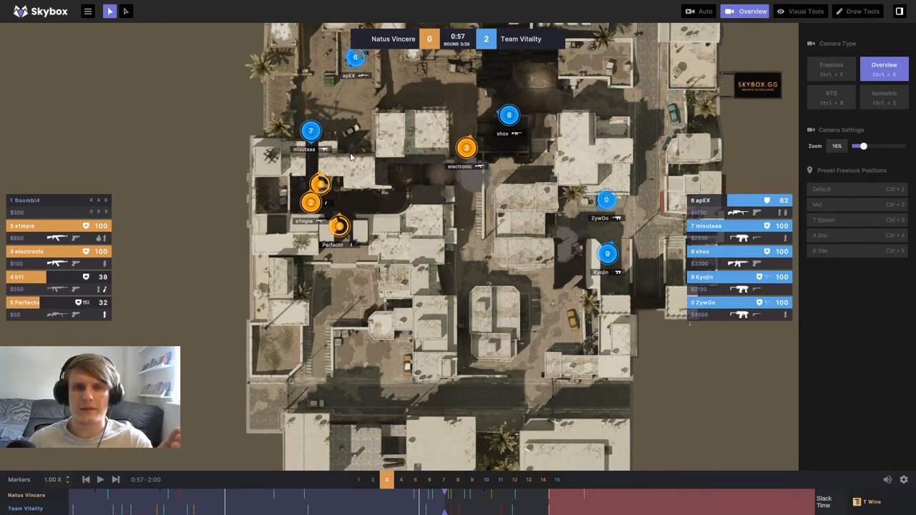
mouse_move(384, 203)
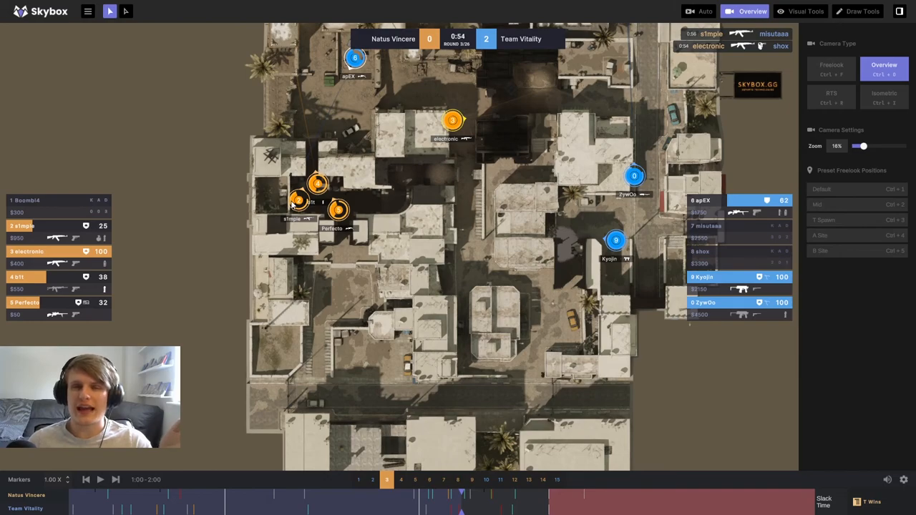
mouse_move(603, 277)
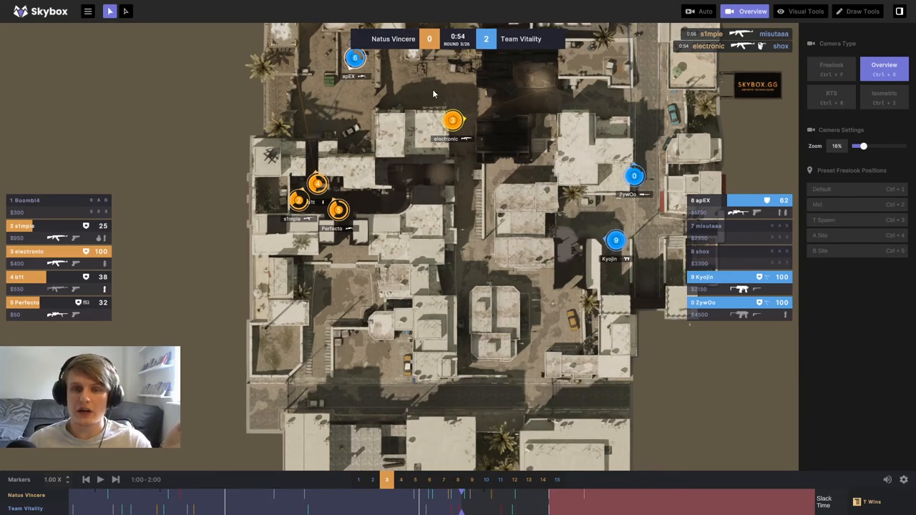
mouse_move(504, 232)
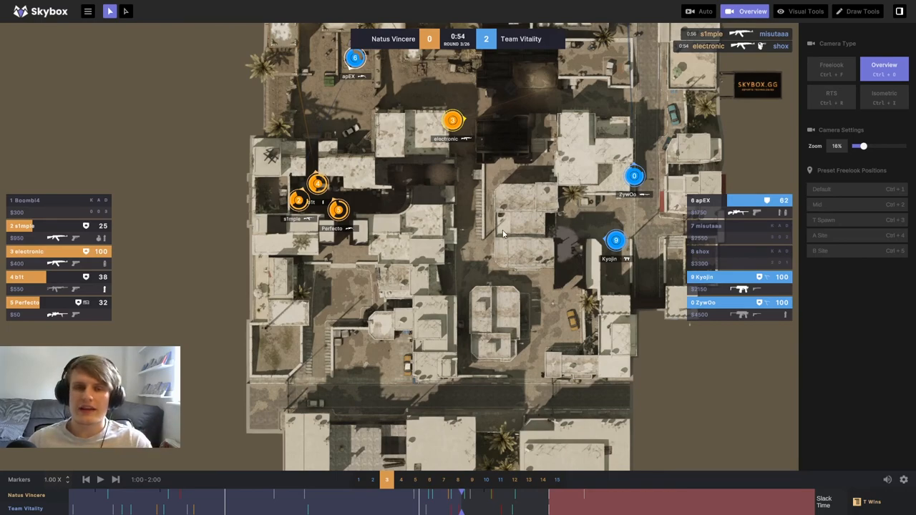
Step: Resume the round replay past 0:54 after rewatching from 1:11
left_click(100, 480)
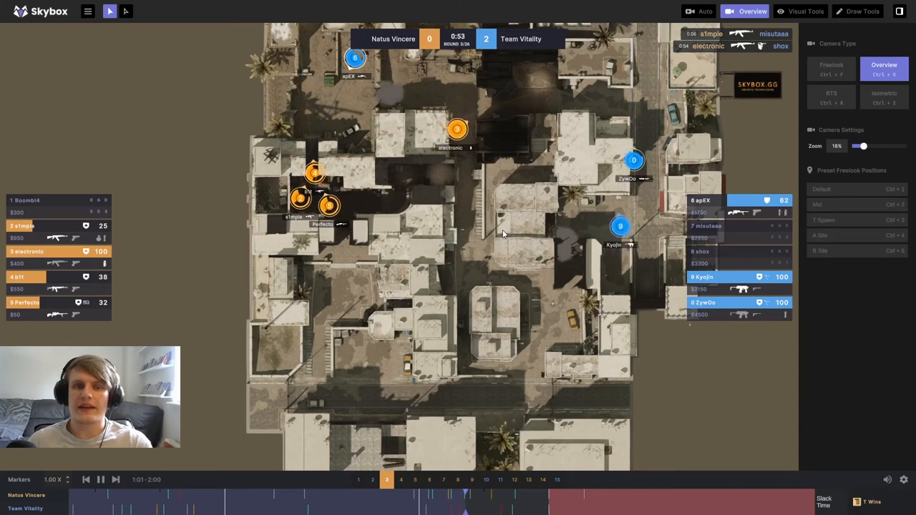